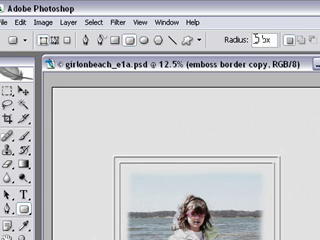
- Enter a corner radius of 100 pixels for new rounded rectangles
text(100)
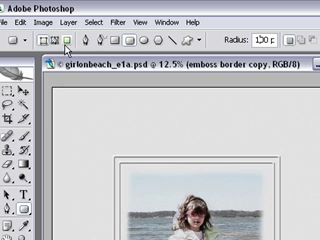
mouse_move(72, 44)
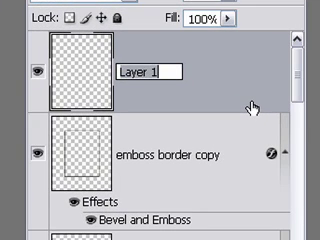
- Rename the new empty layer to 'rounded recta(ngle)'
text(rounded)
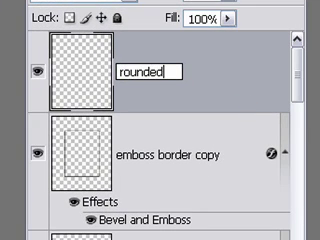
text(recta)
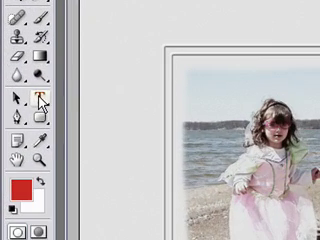
- Pick the shape tool from the Toolbox and enter 200 as its size value
click(12, 92)
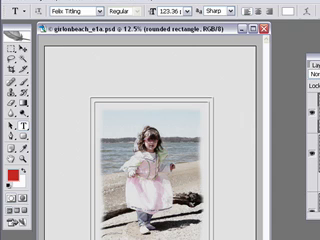
text(200 pt)
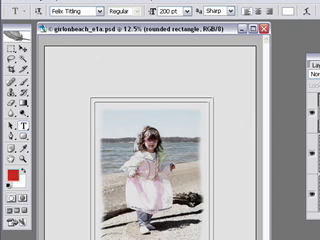